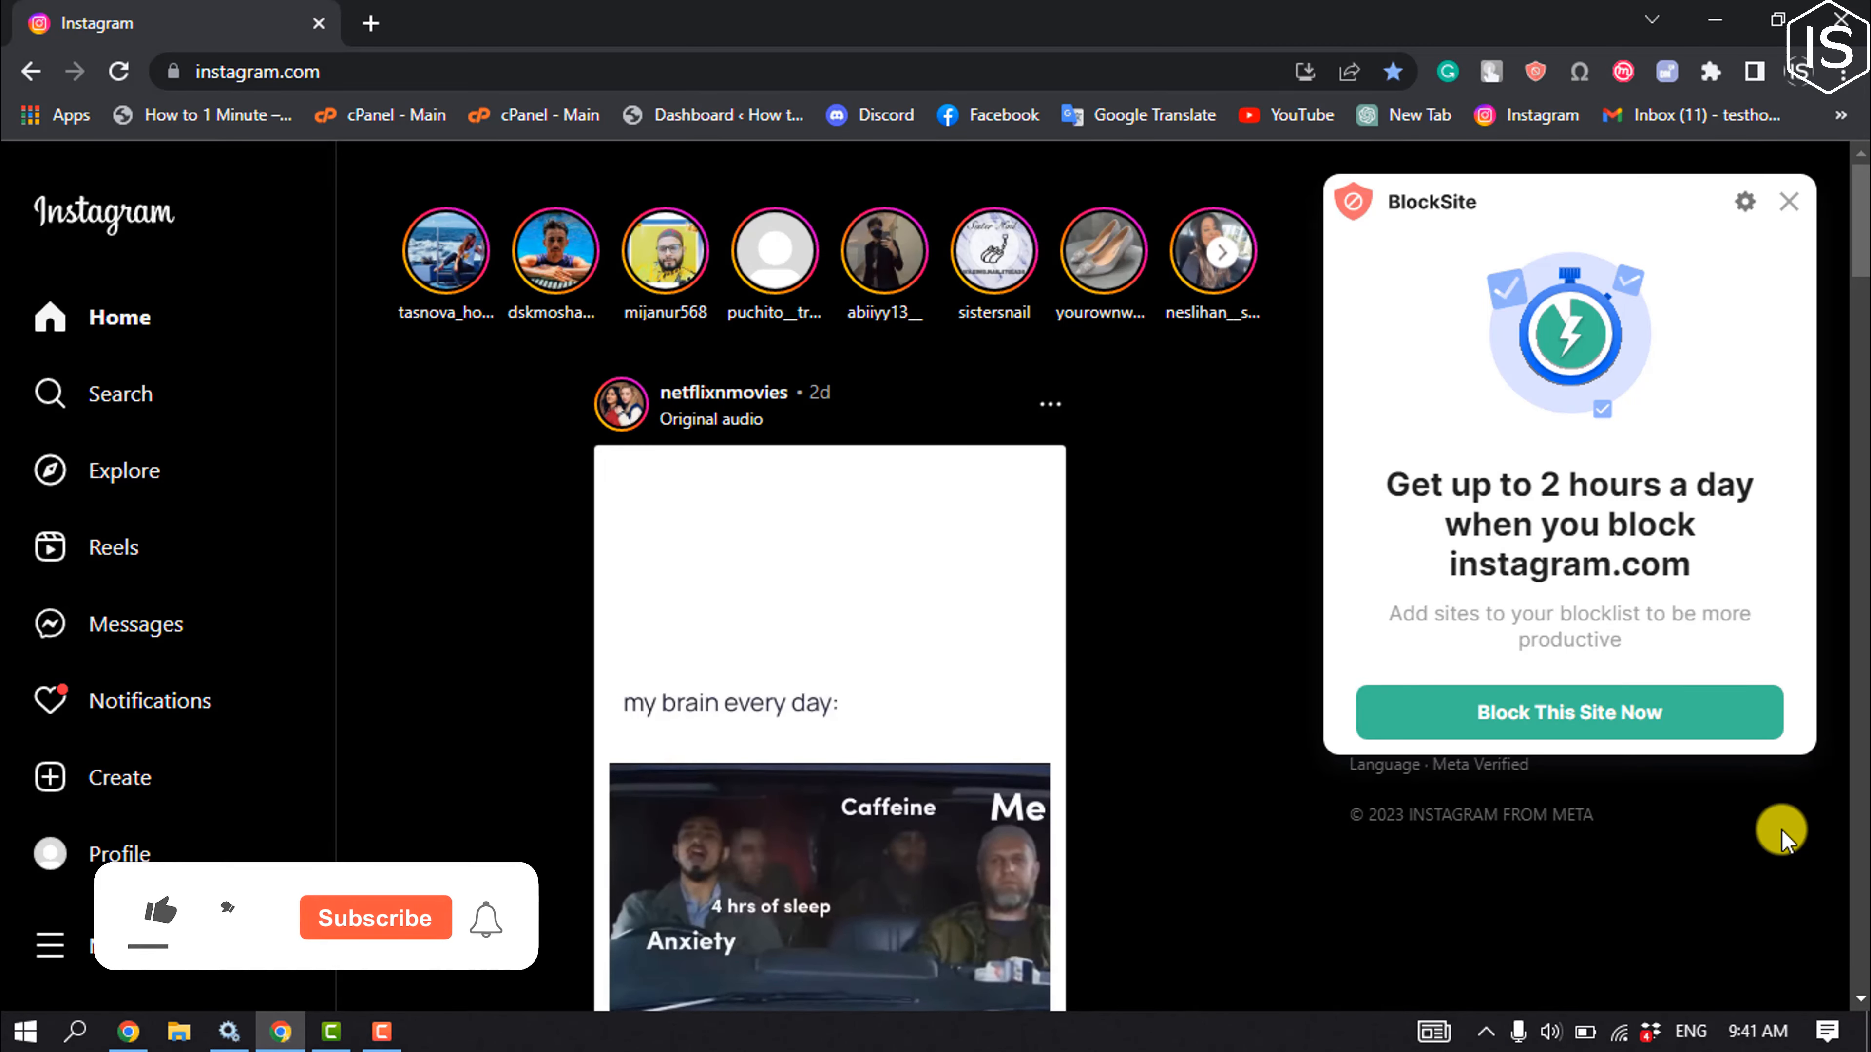
- Reach Instagram's Accounts Center Profiles page via More > Settings in the sidebar
left_click(159, 916)
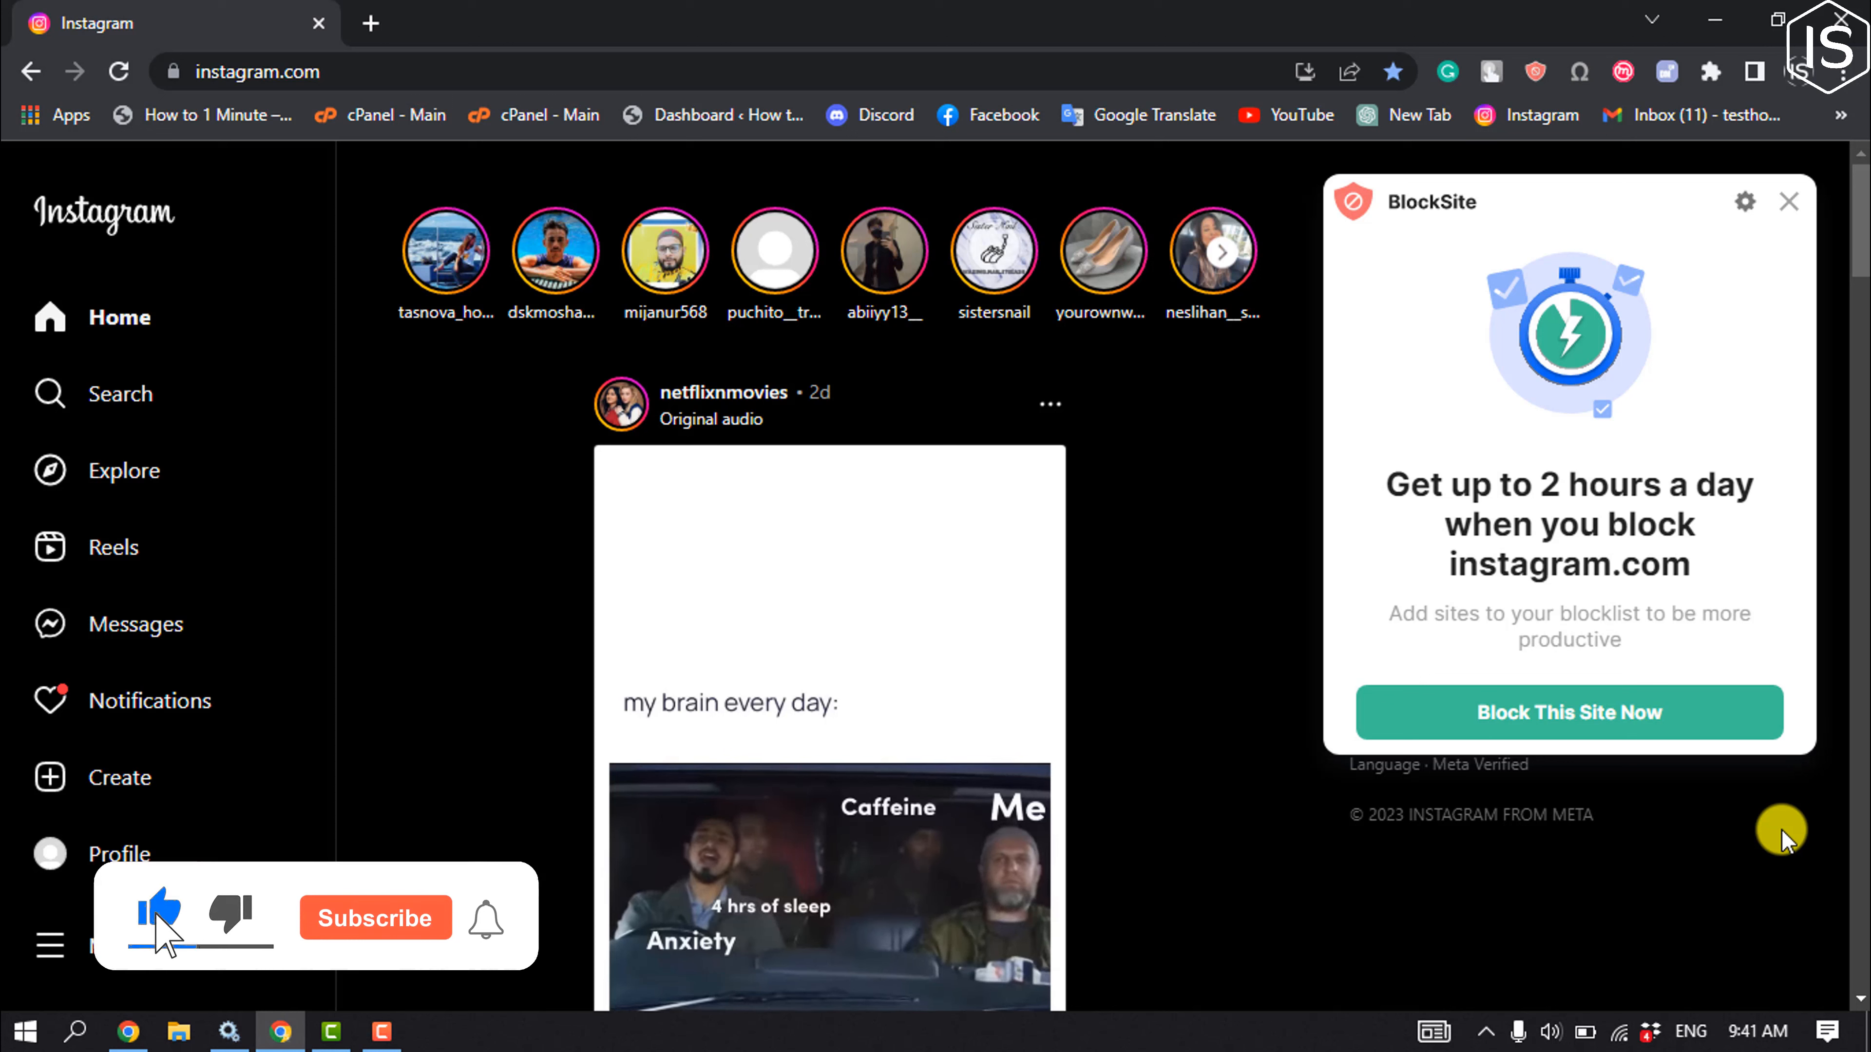
left_click(374, 918)
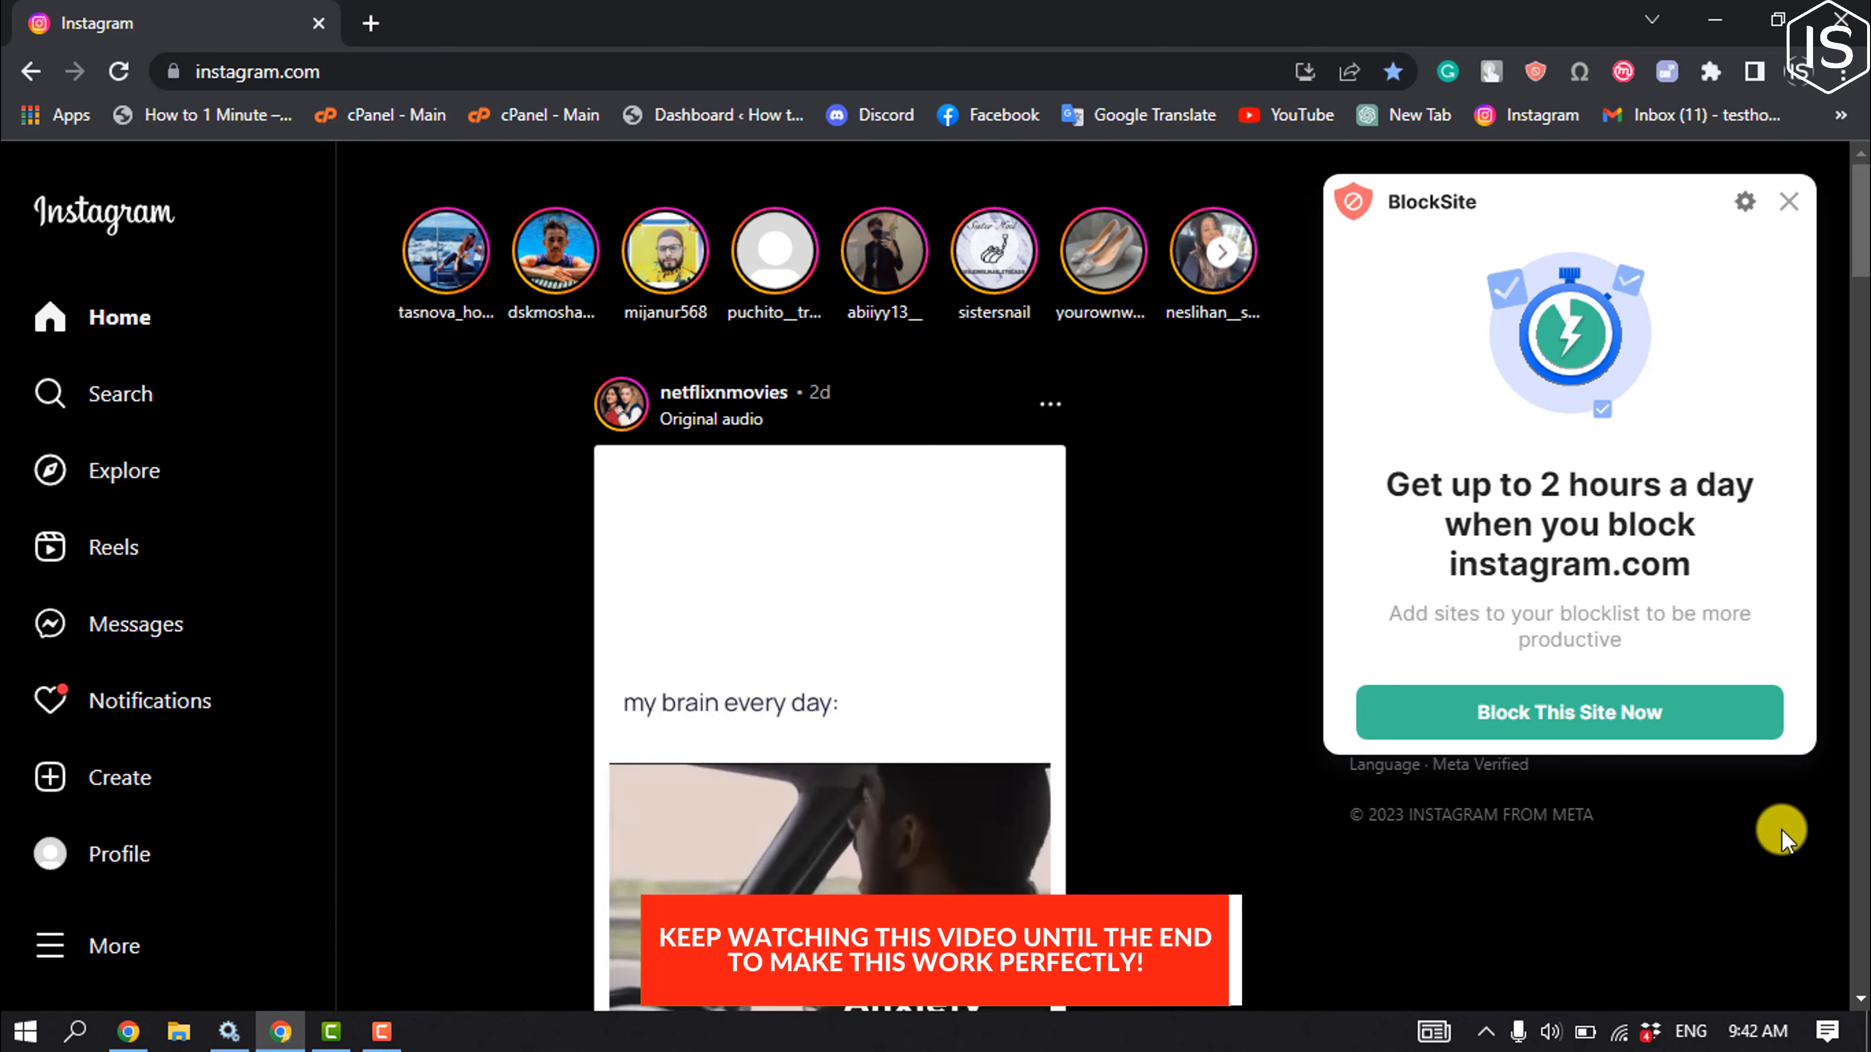
mouse_move(113, 946)
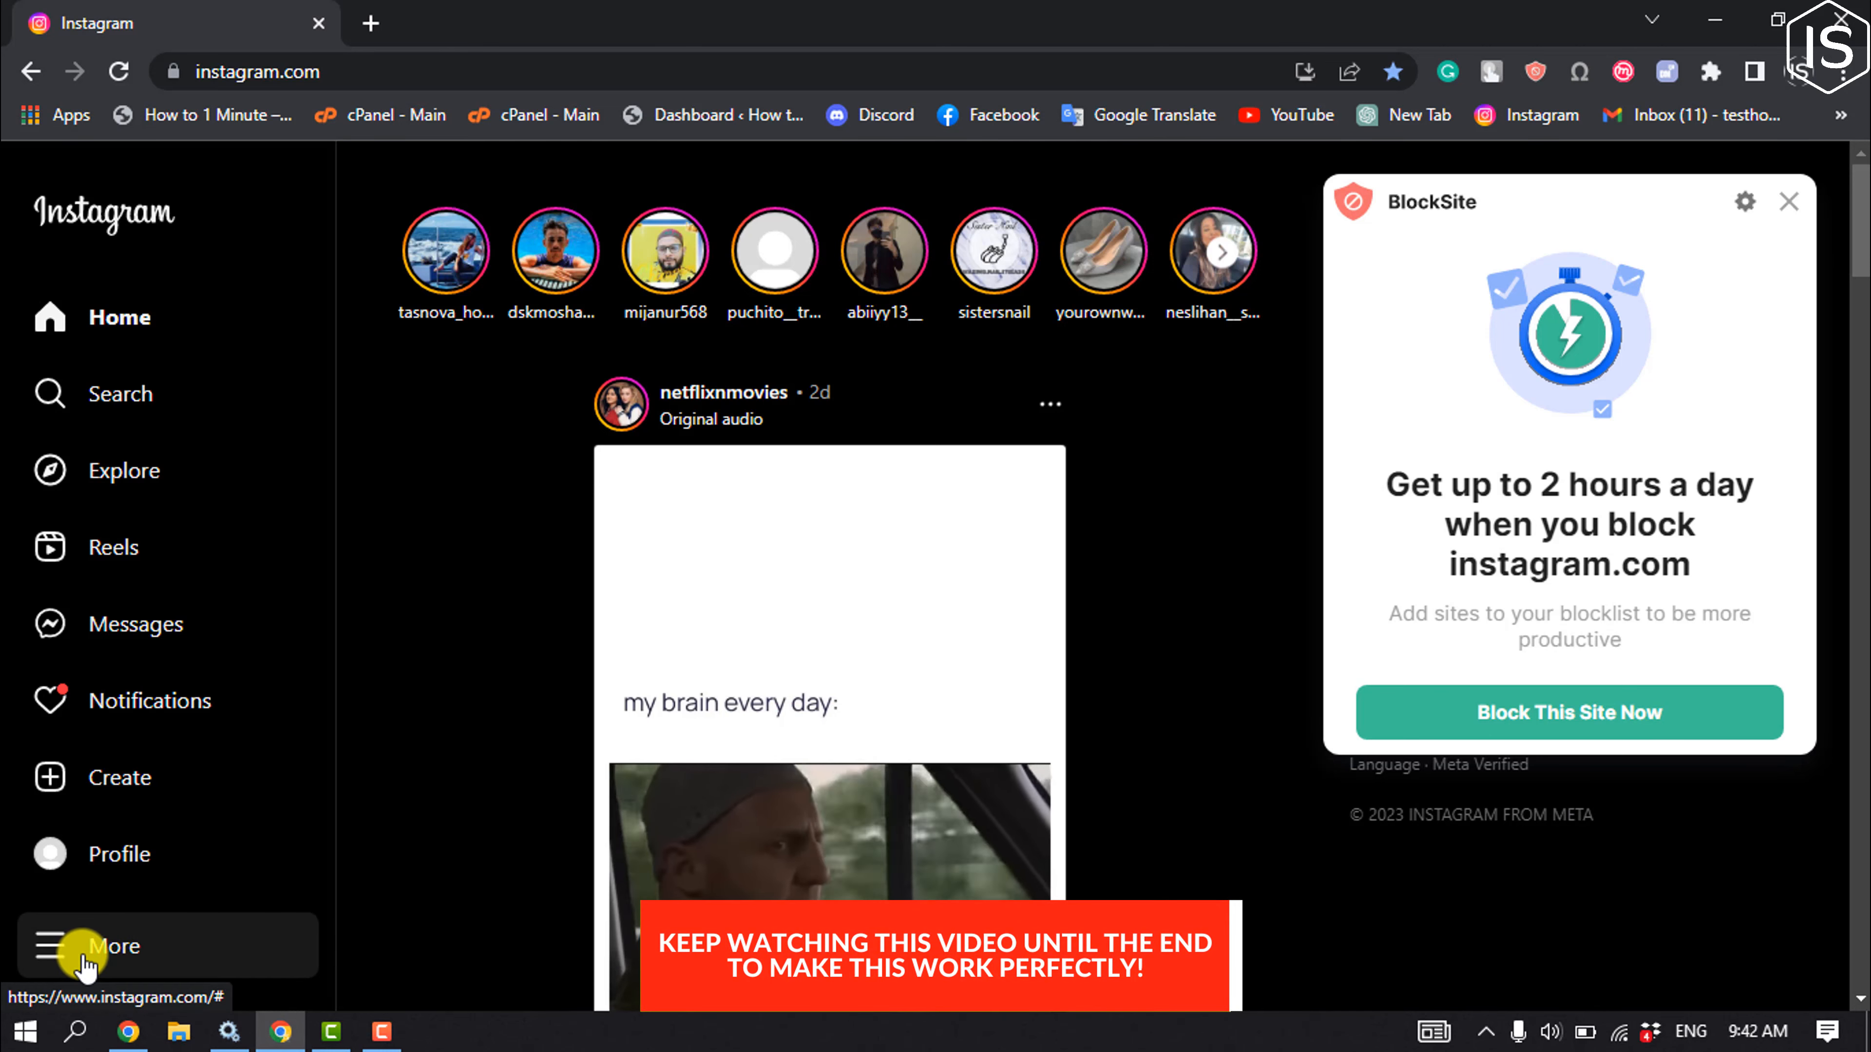
left_click(116, 946)
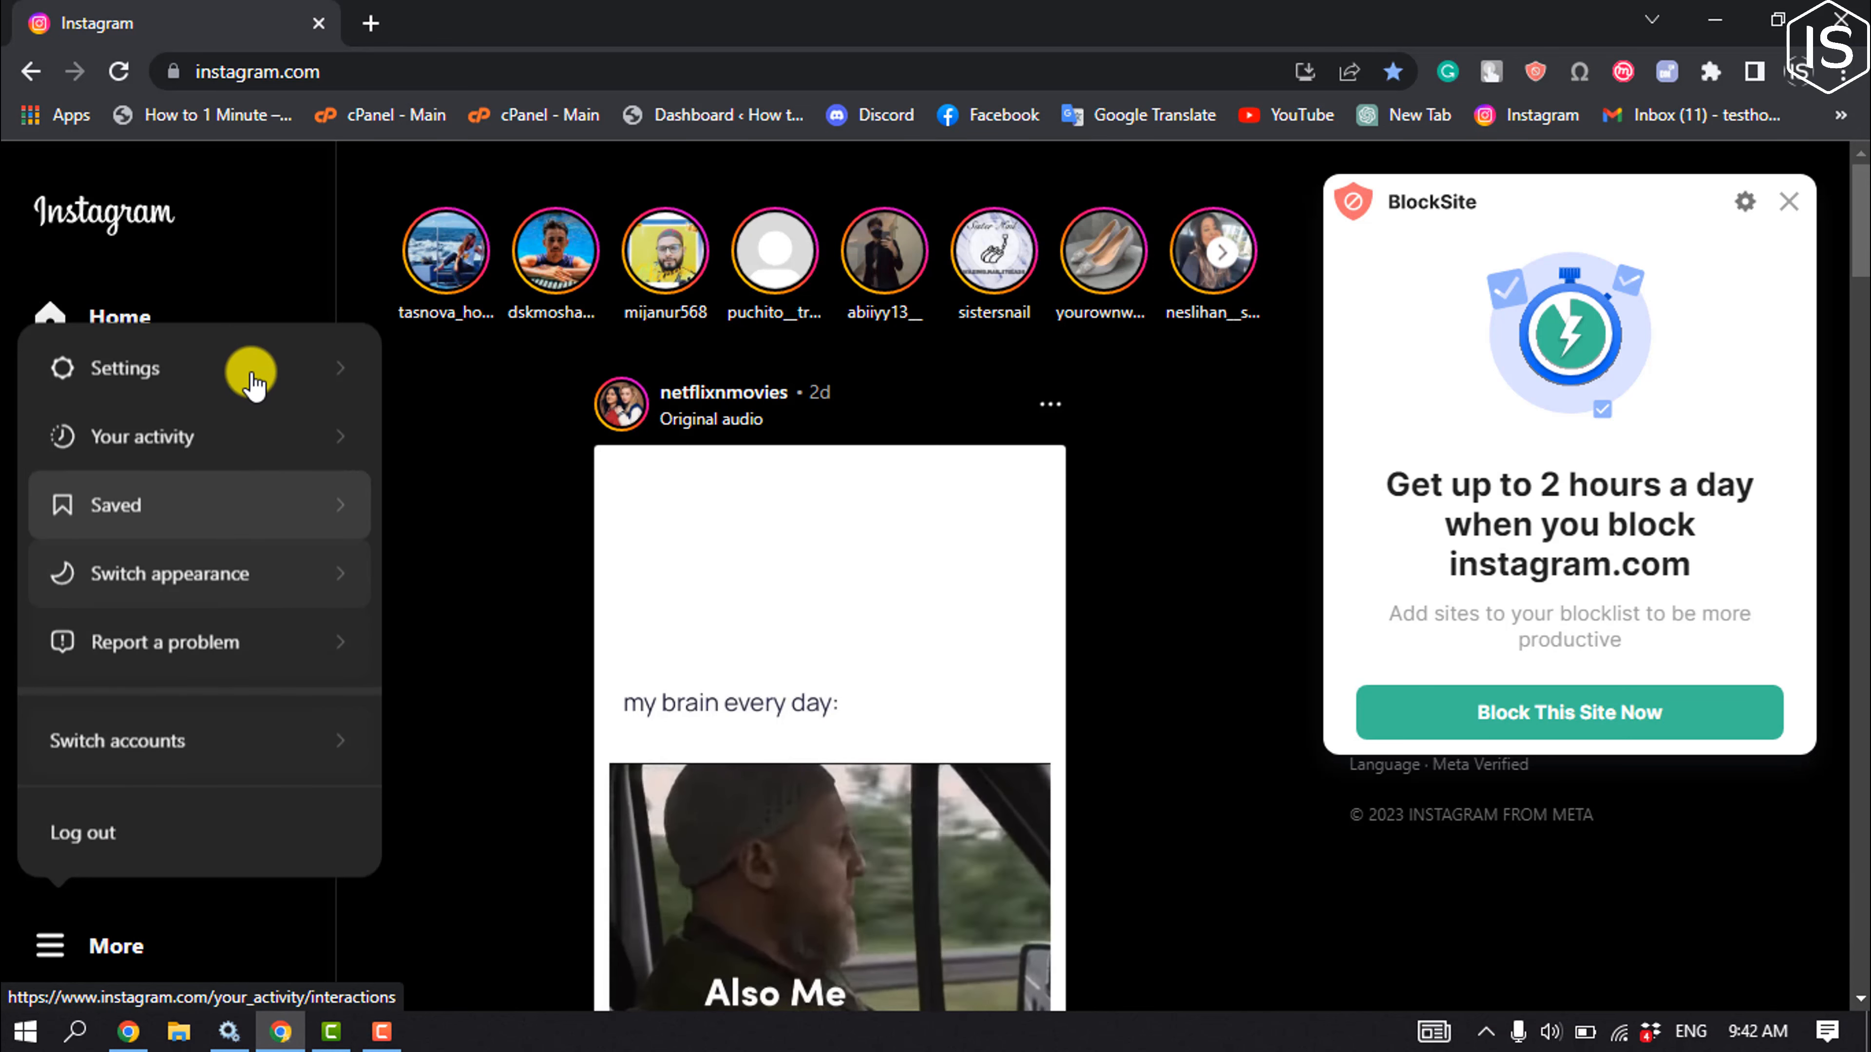
left_click(124, 368)
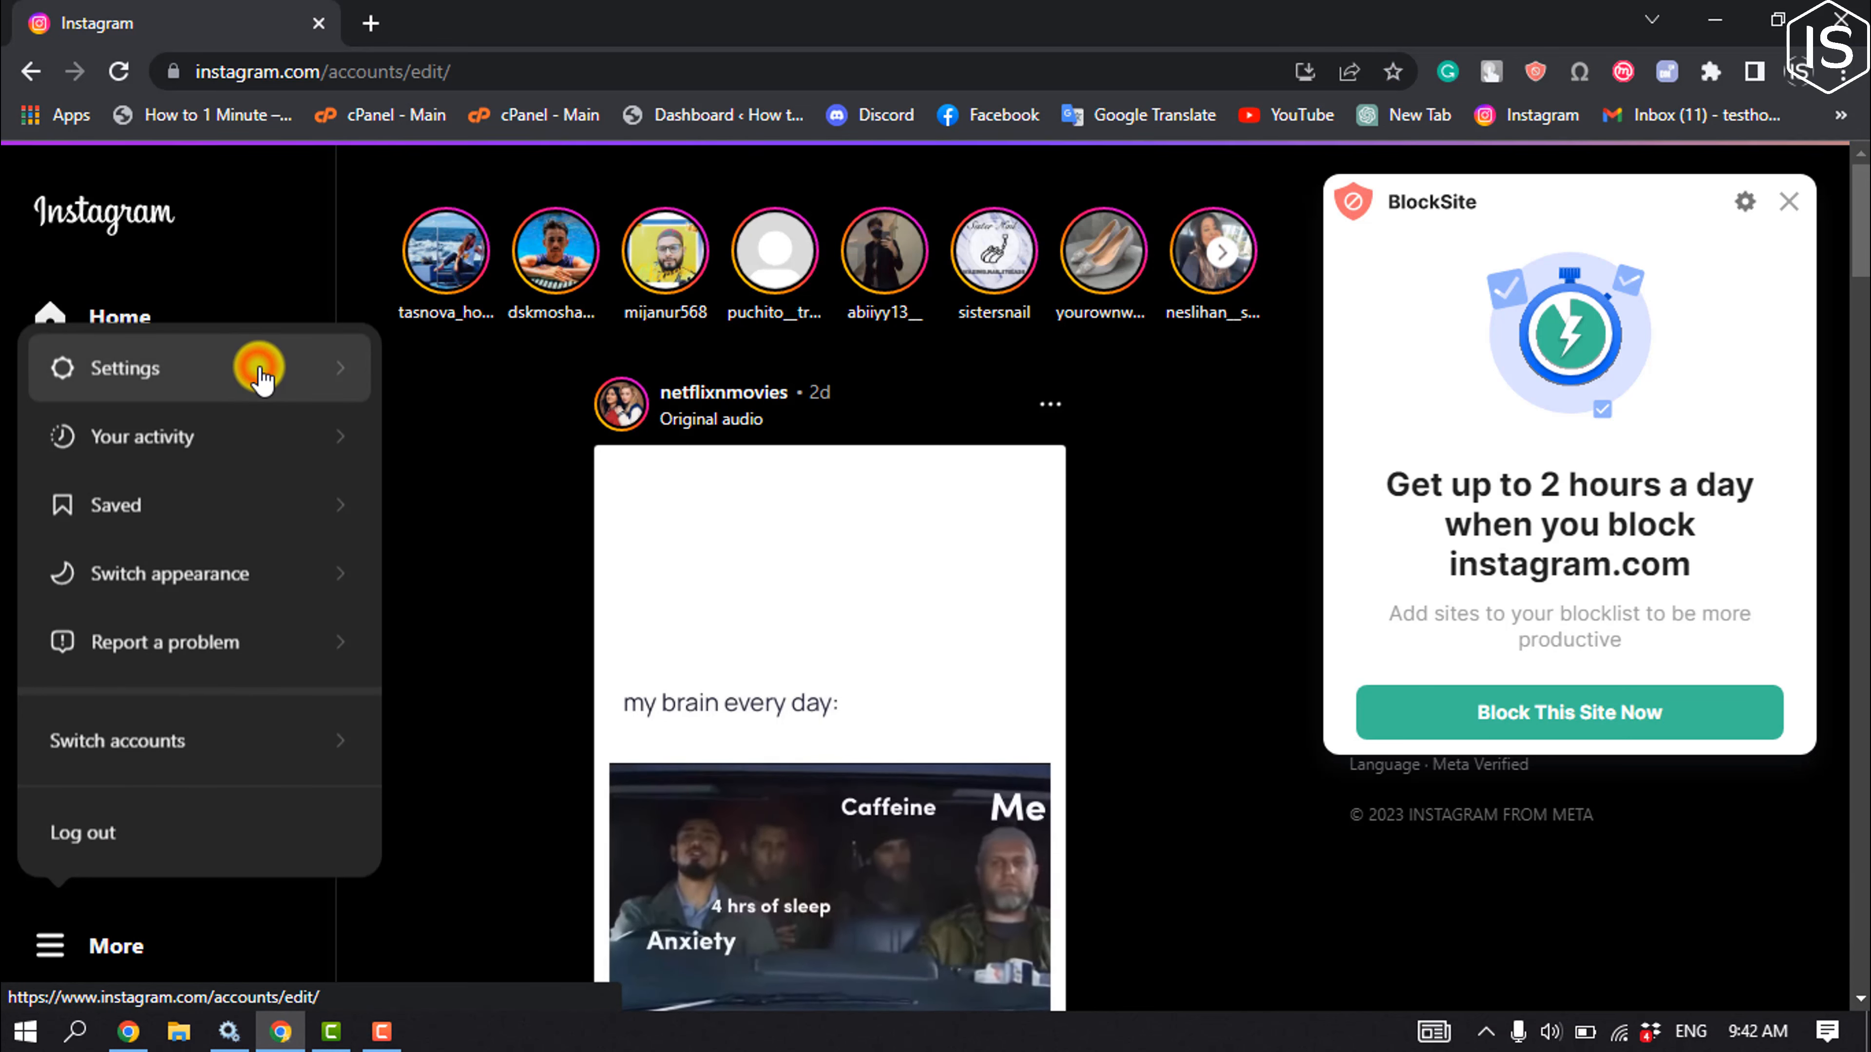
left_click(126, 367)
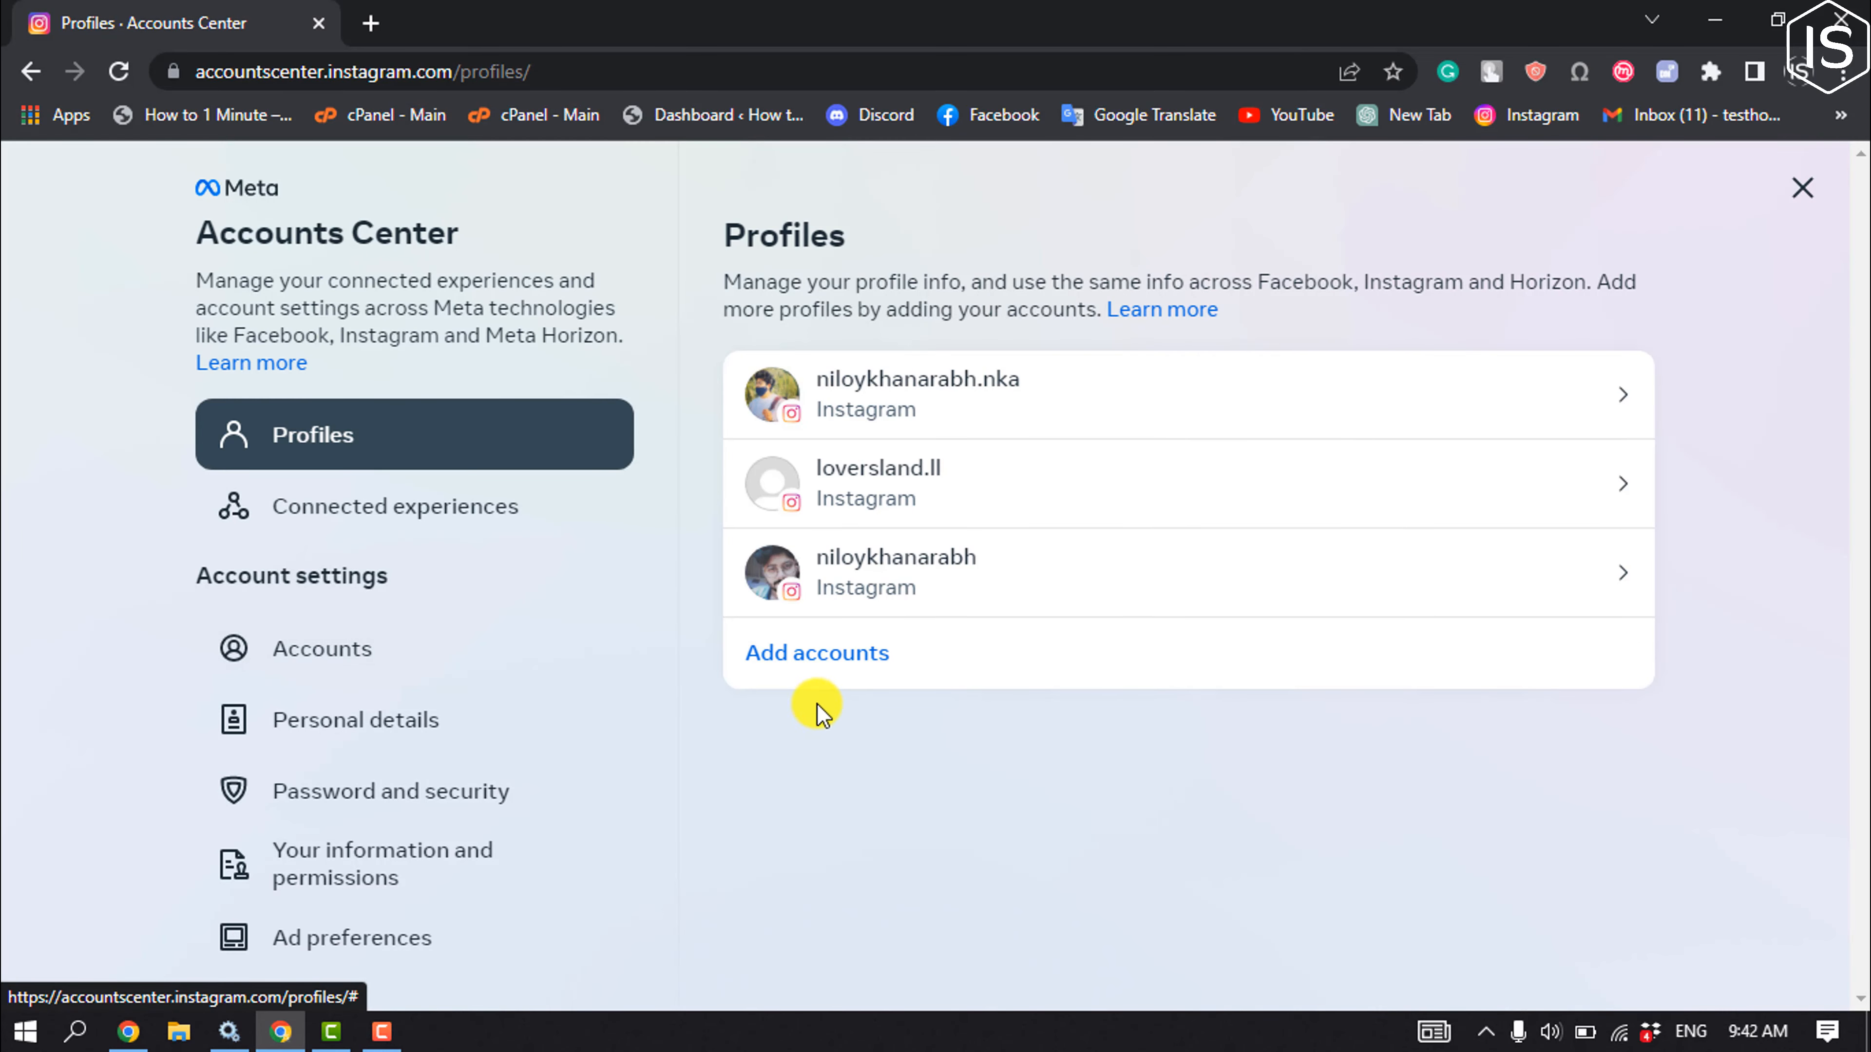
- Start adding an account in Accounts Center and choose the Facebook account option
left_click(816, 652)
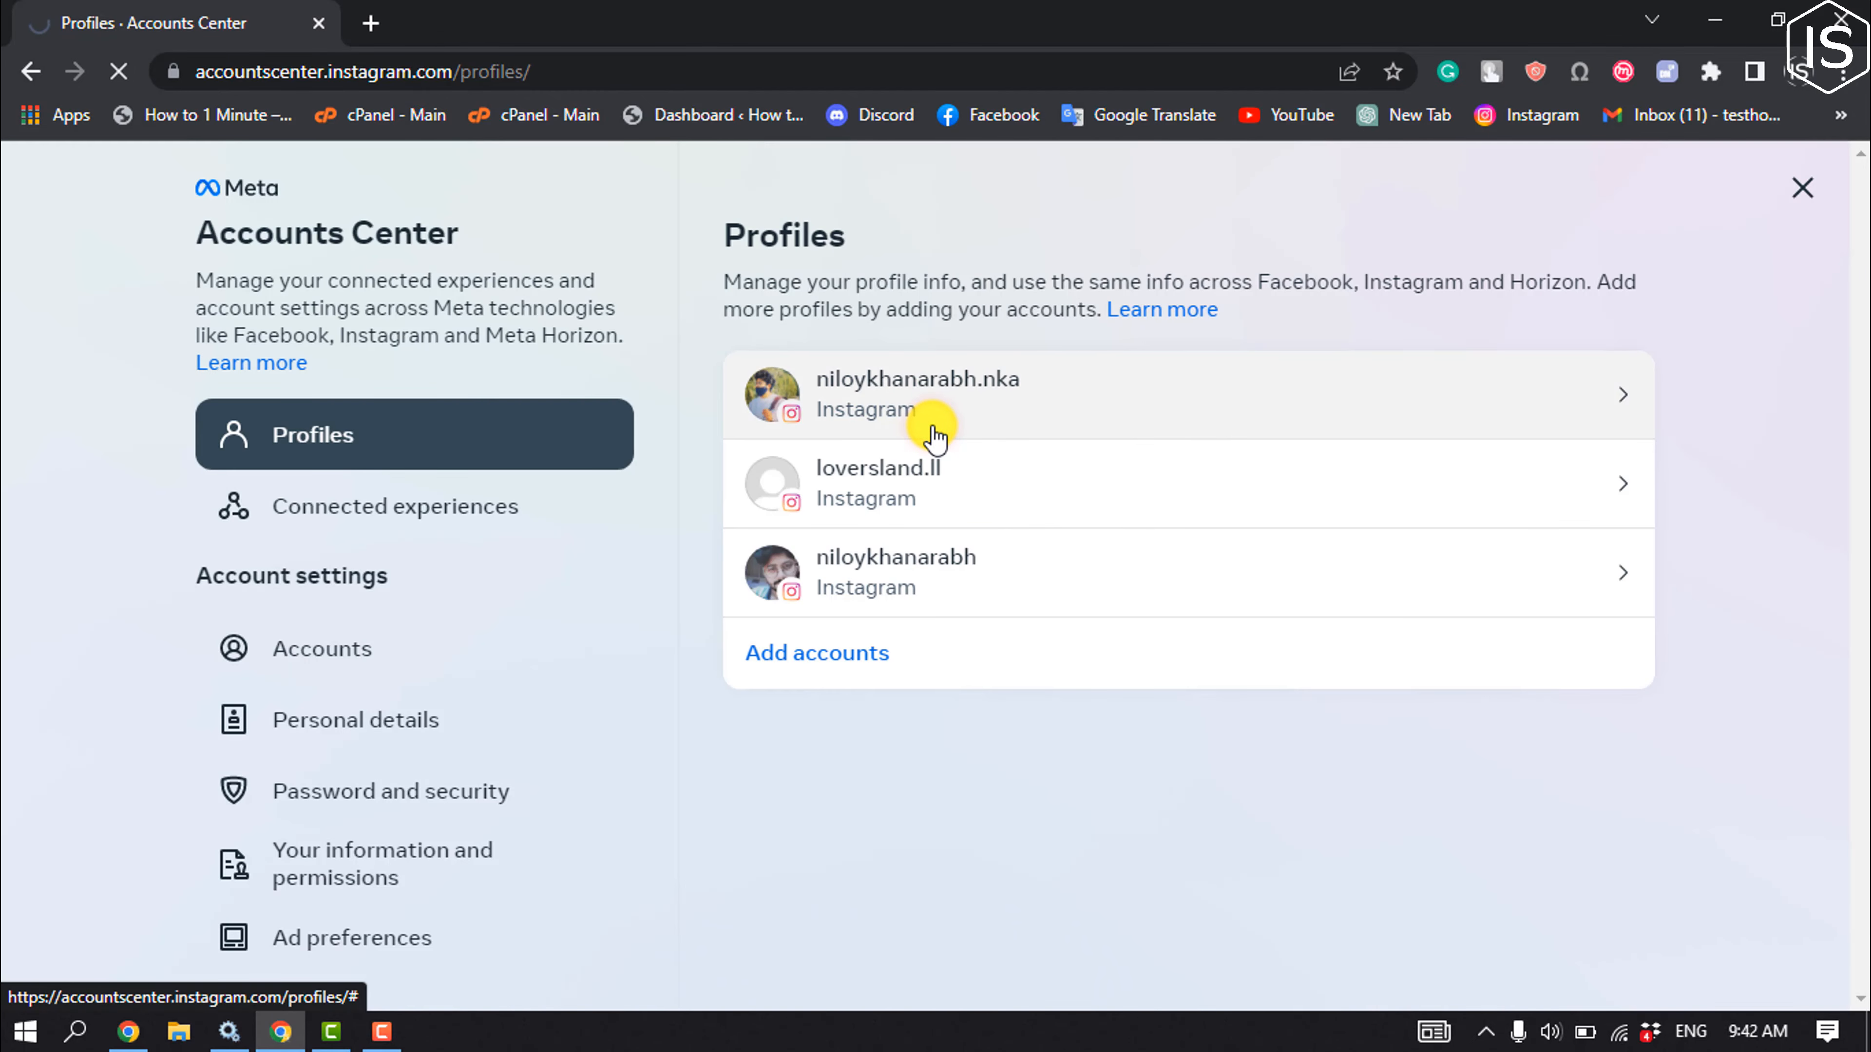
left_click(936, 394)
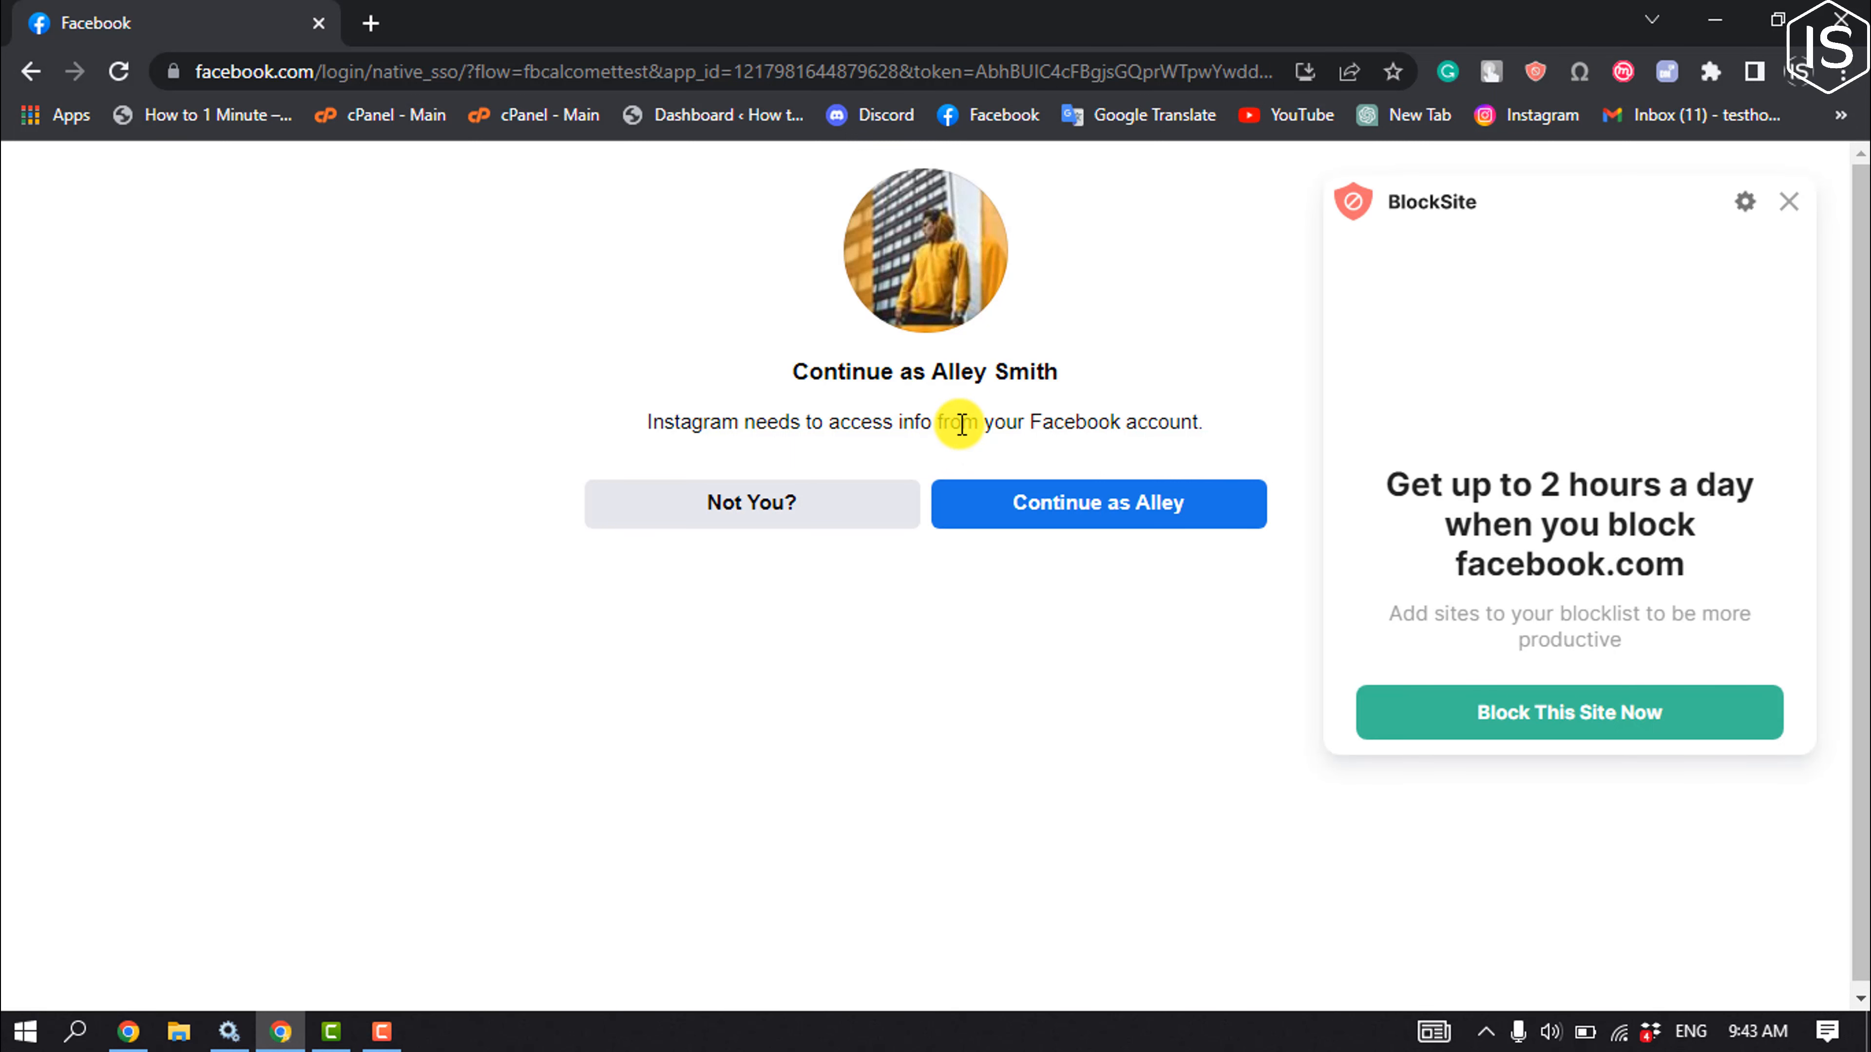
mouse_move(1042, 469)
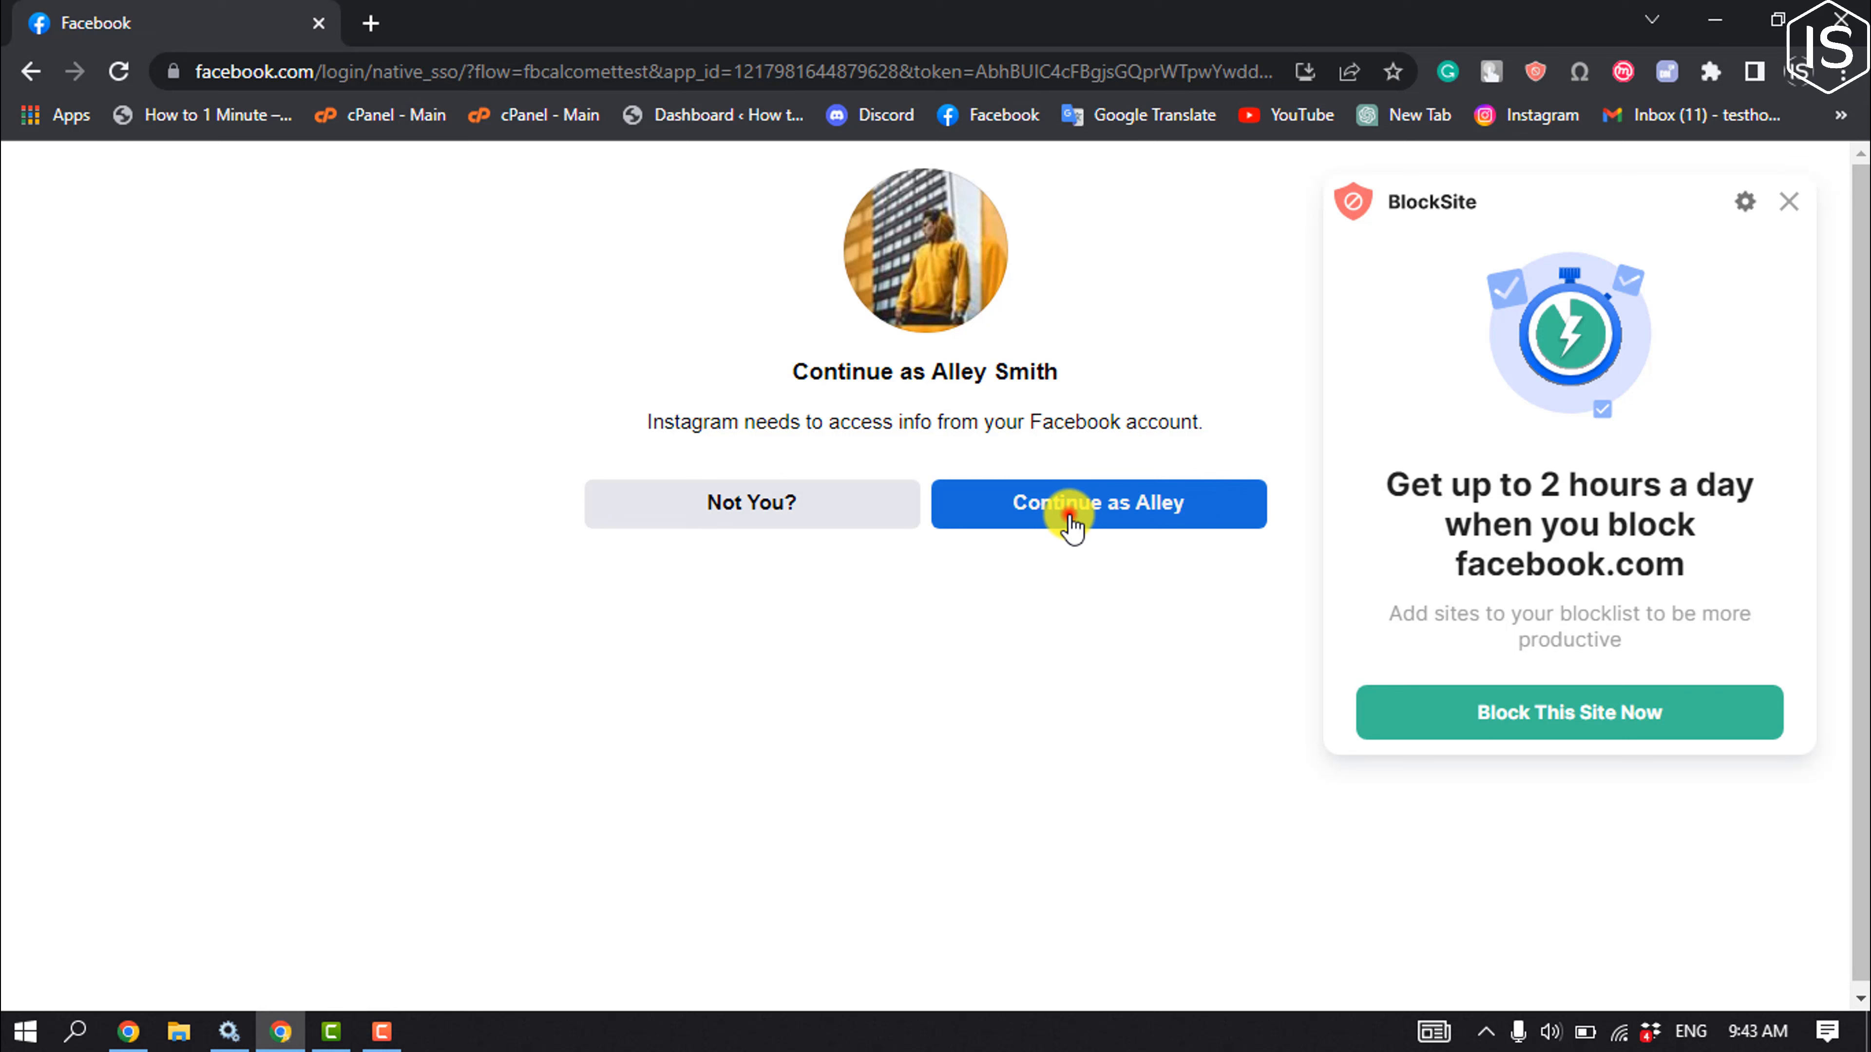
- Continue signing in with the offered Facebook account to grant Instagram access
left_click(1095, 503)
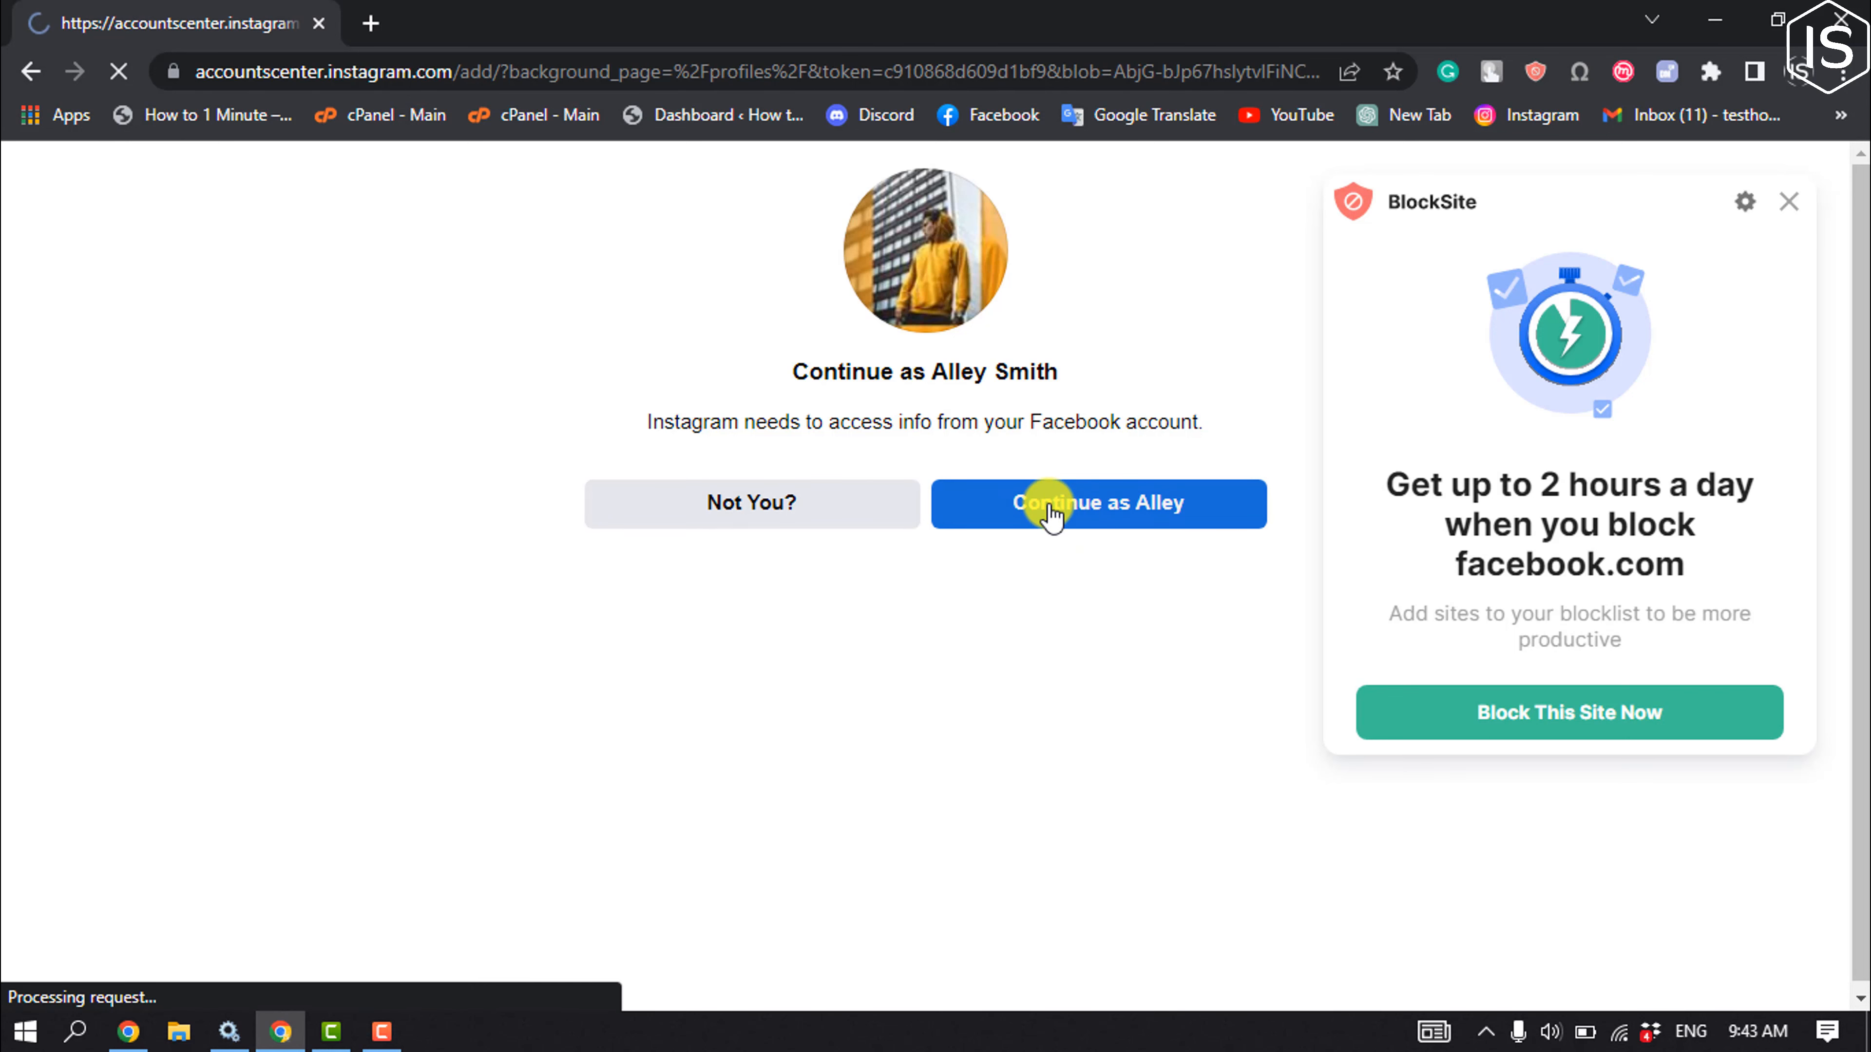
left_click(1096, 503)
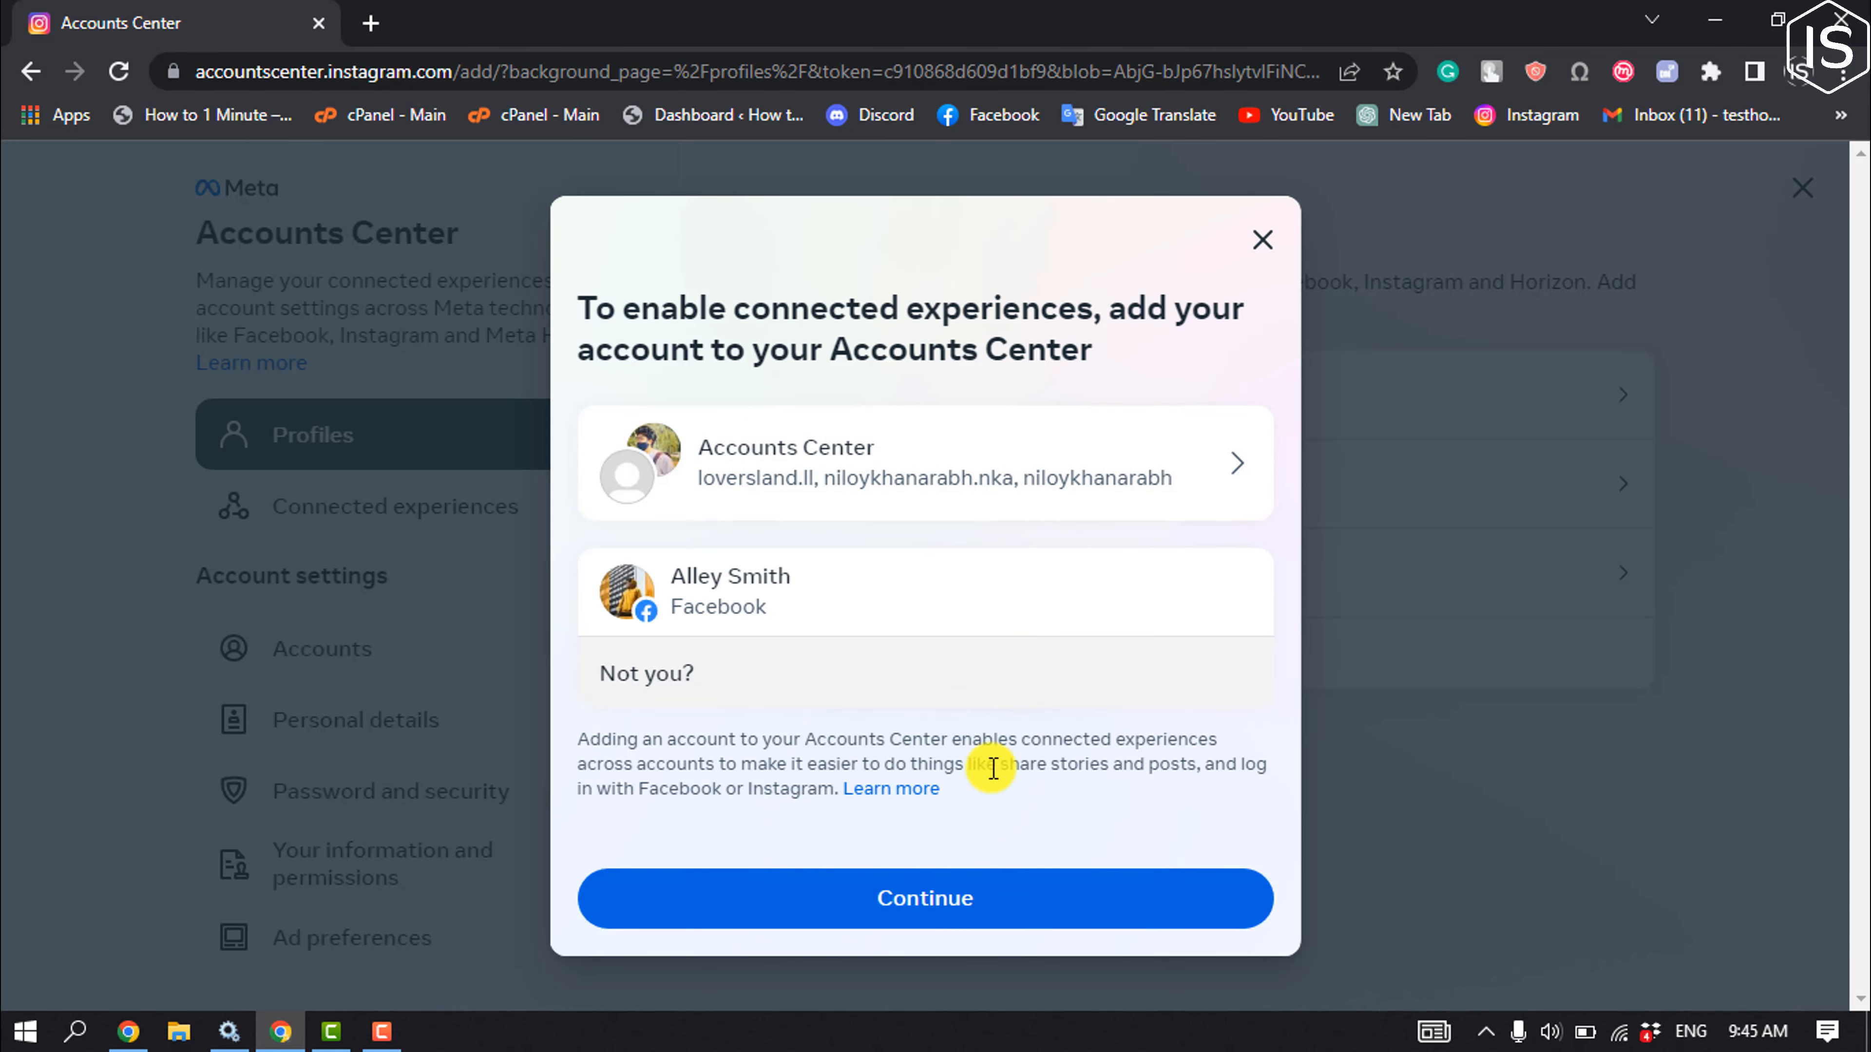
left_click(923, 897)
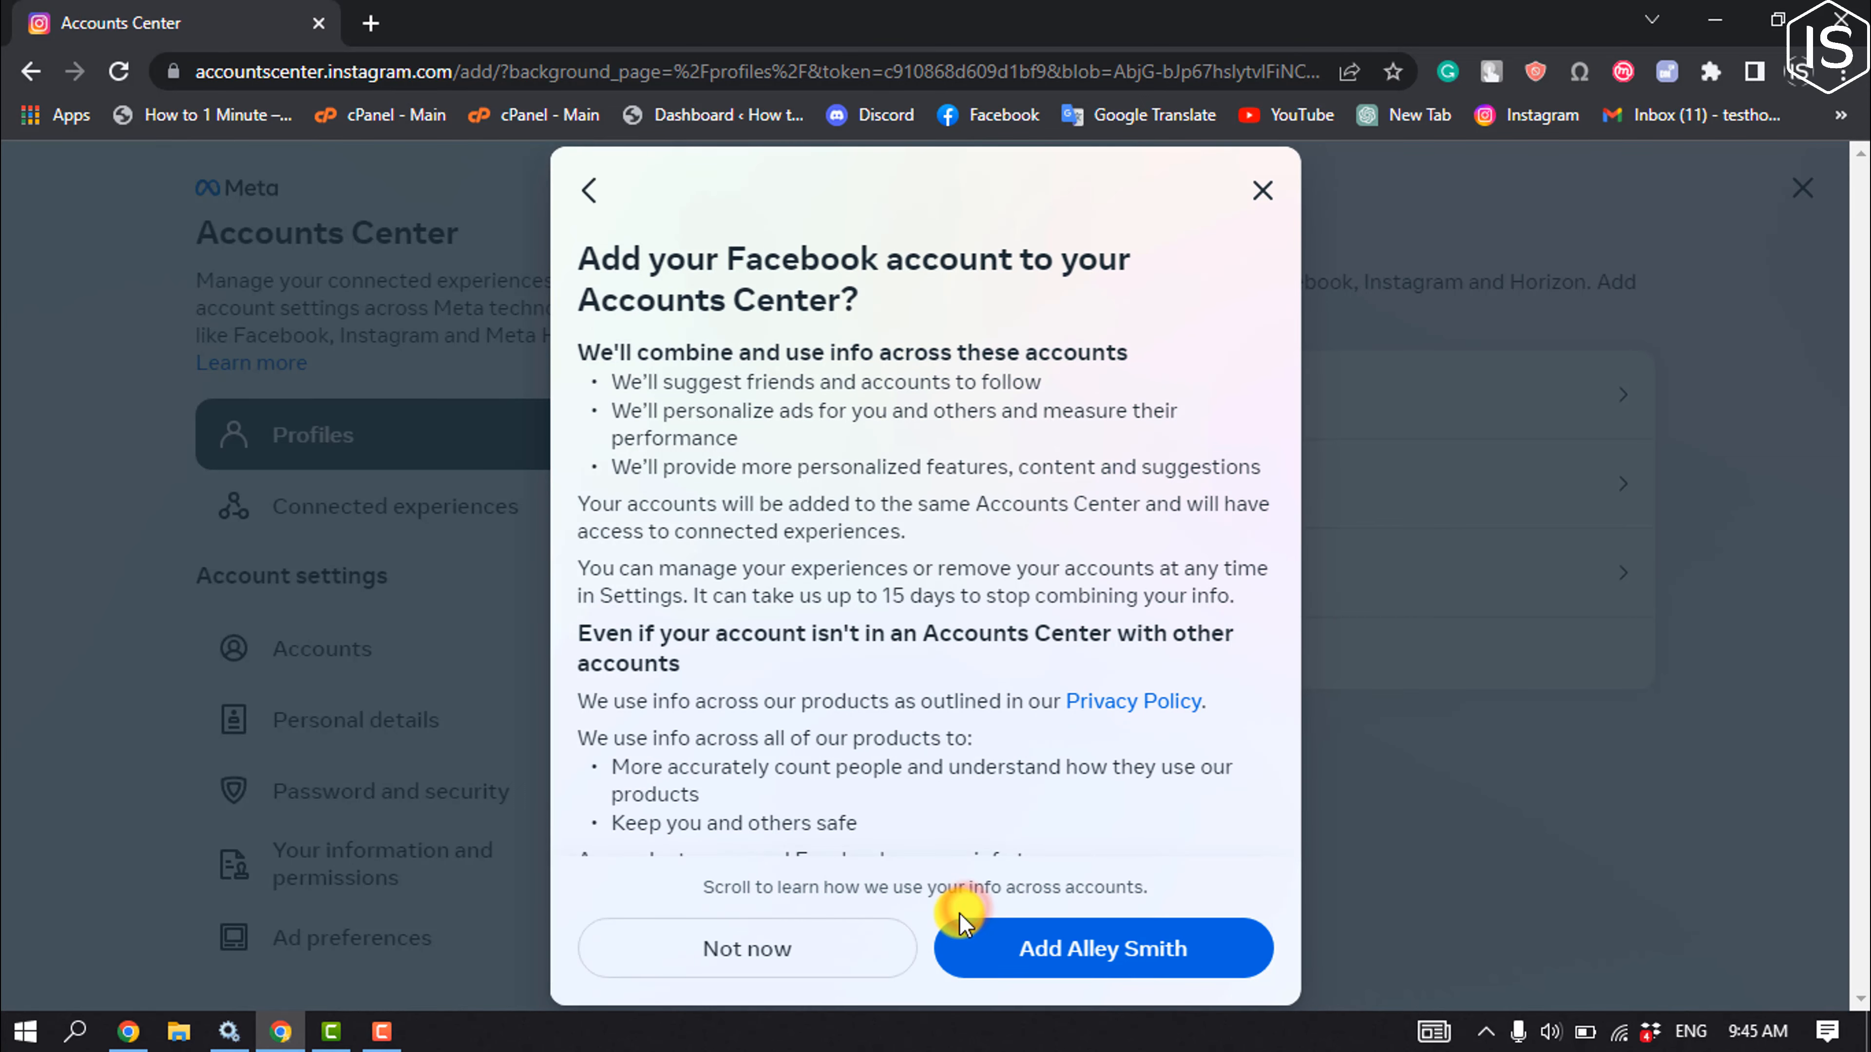
left_click(1101, 948)
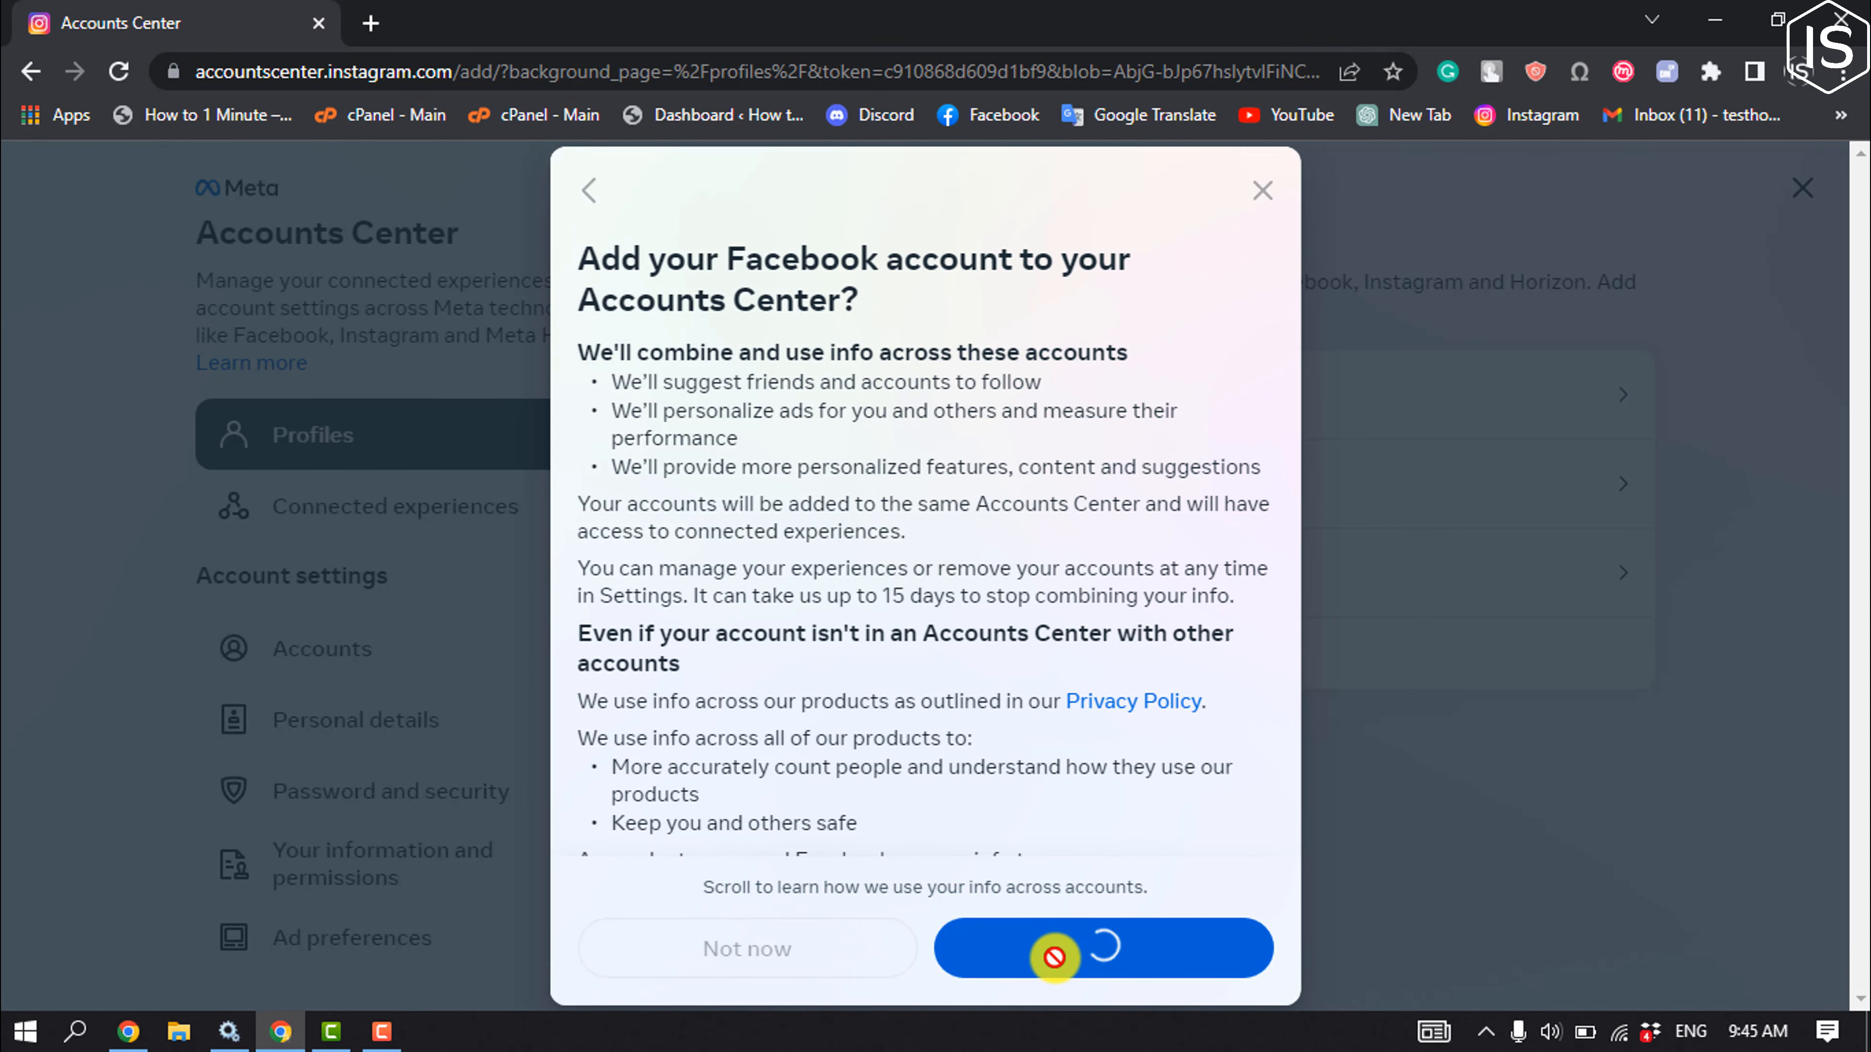
left_click(1099, 947)
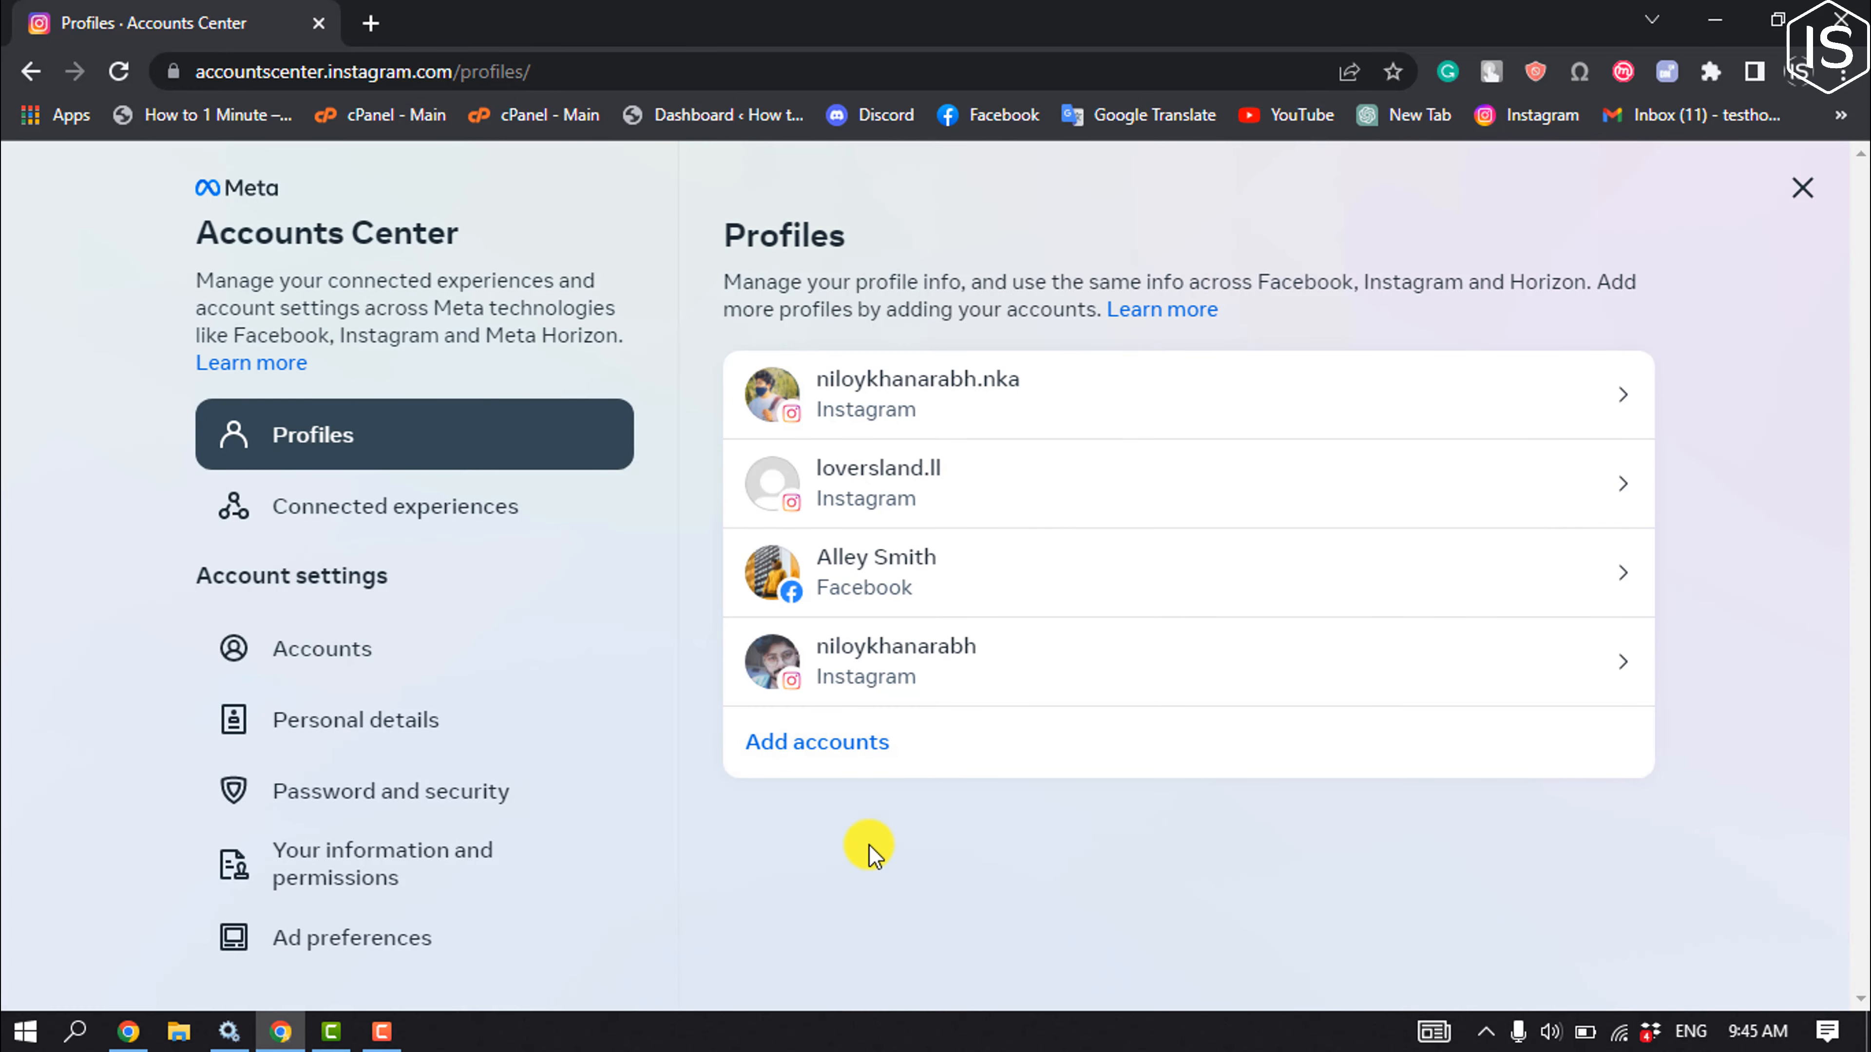
mouse_move(950, 583)
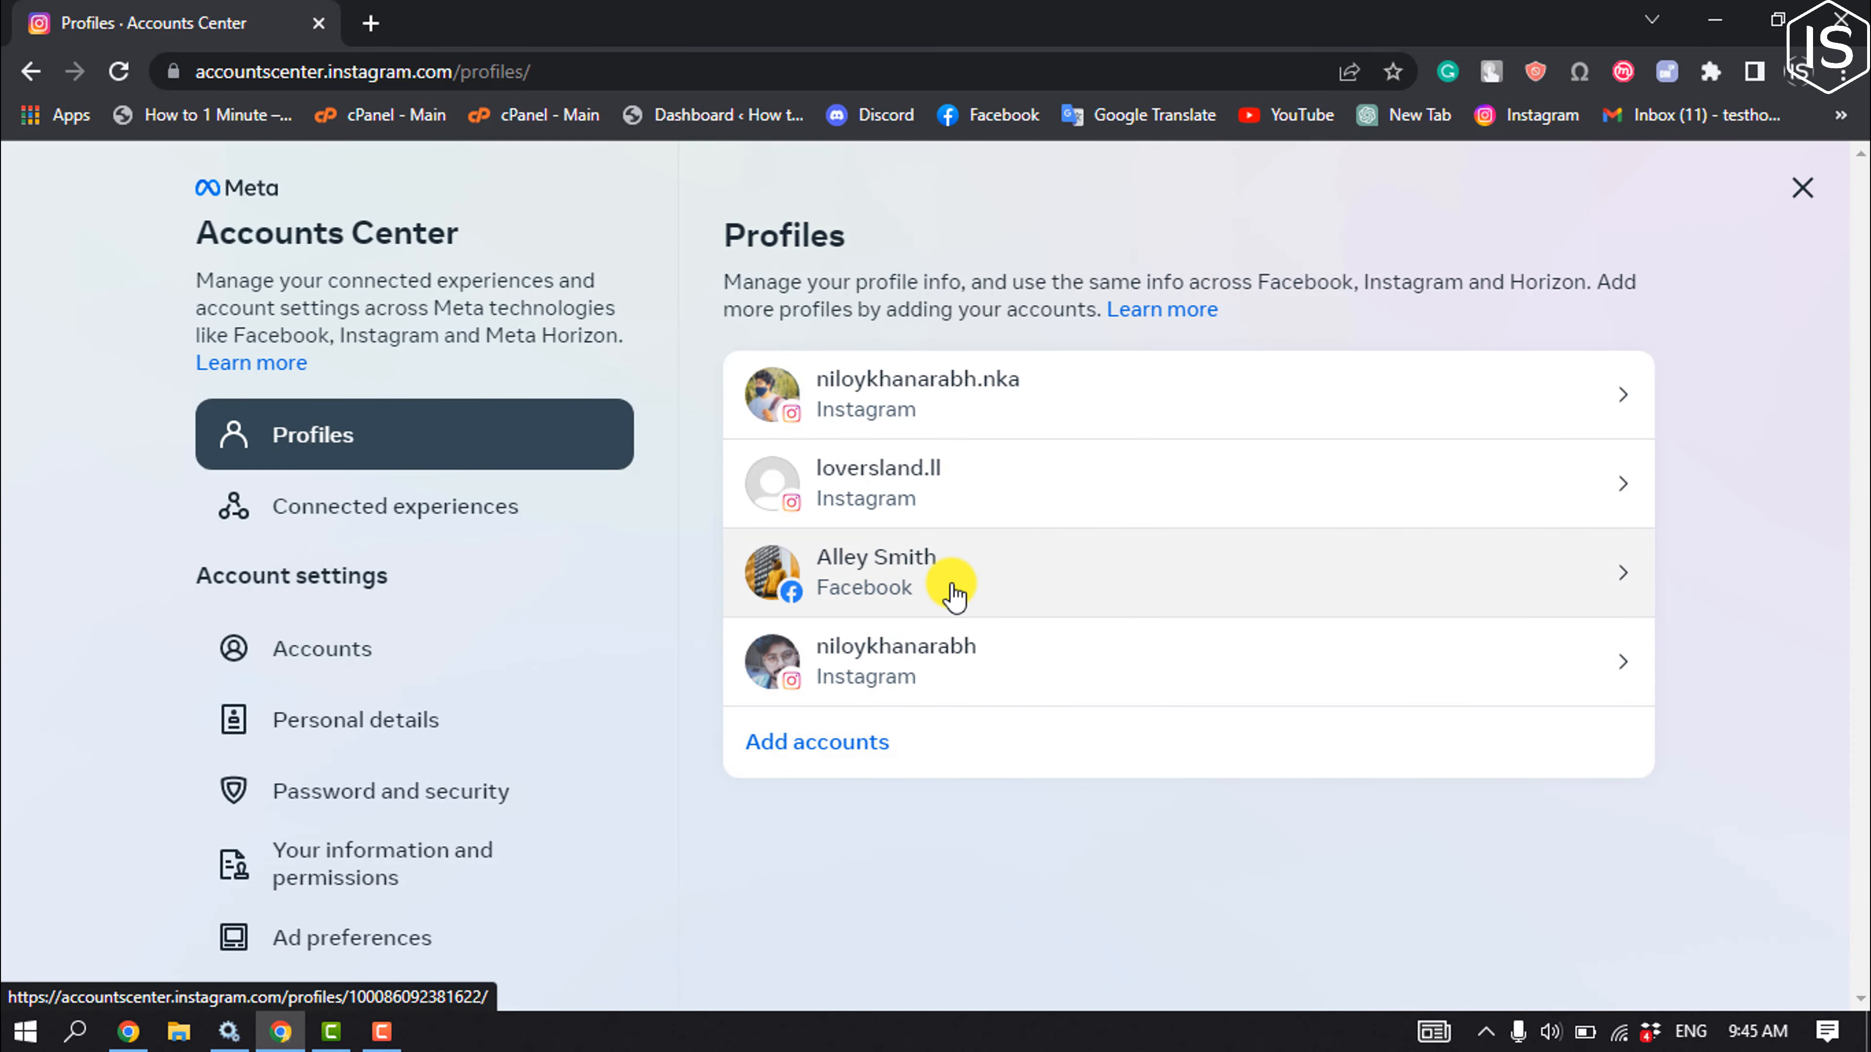
mouse_move(907, 628)
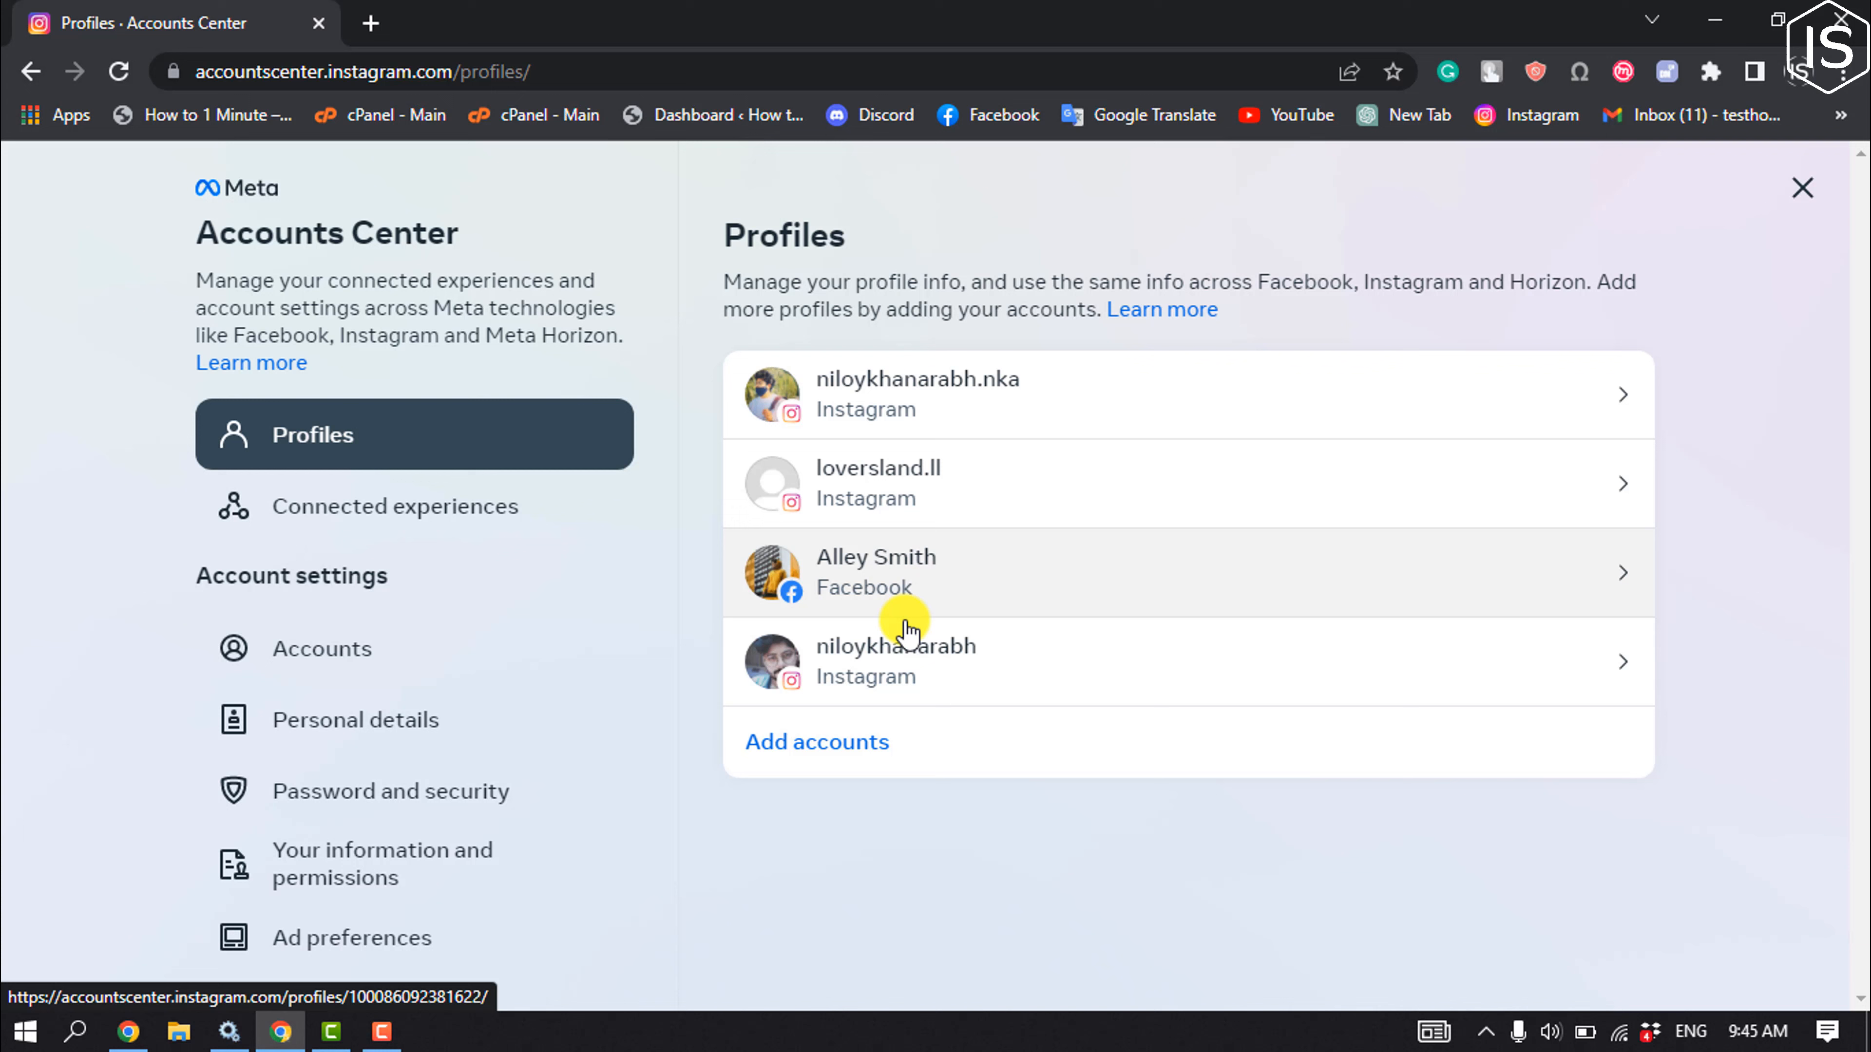
mouse_move(1030, 309)
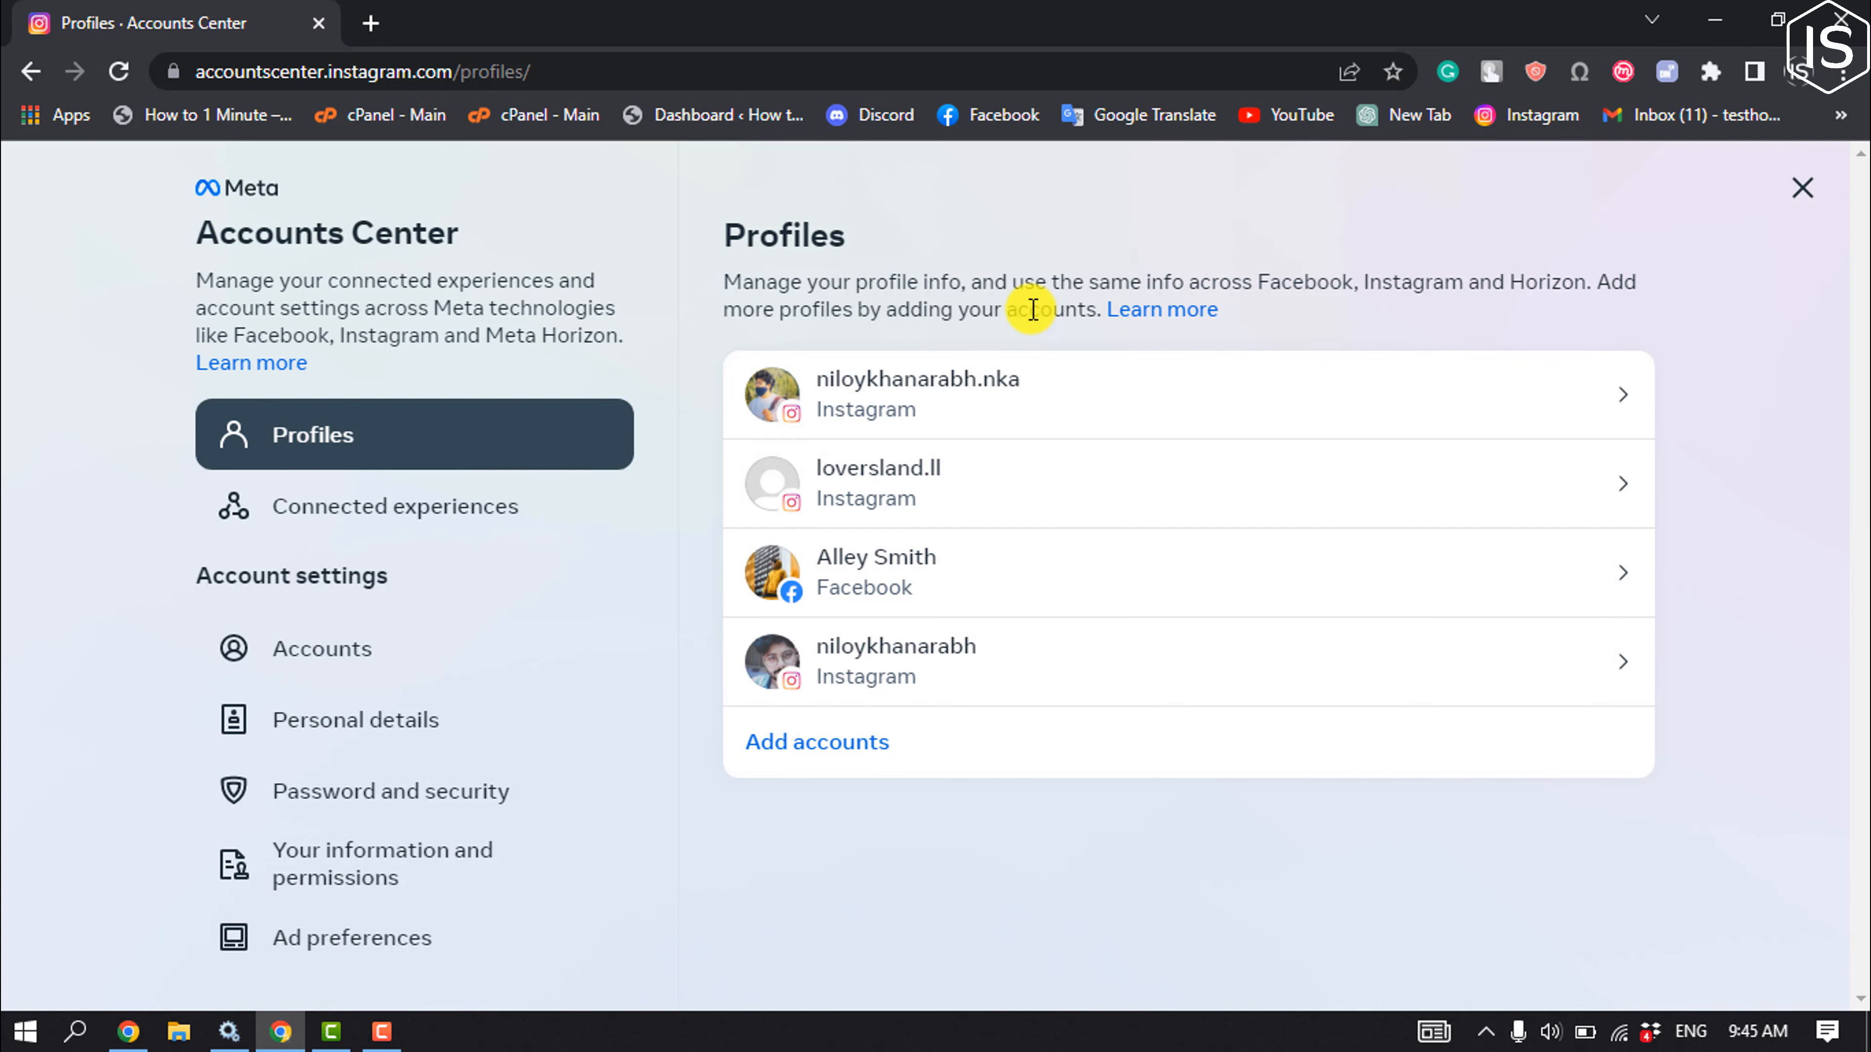